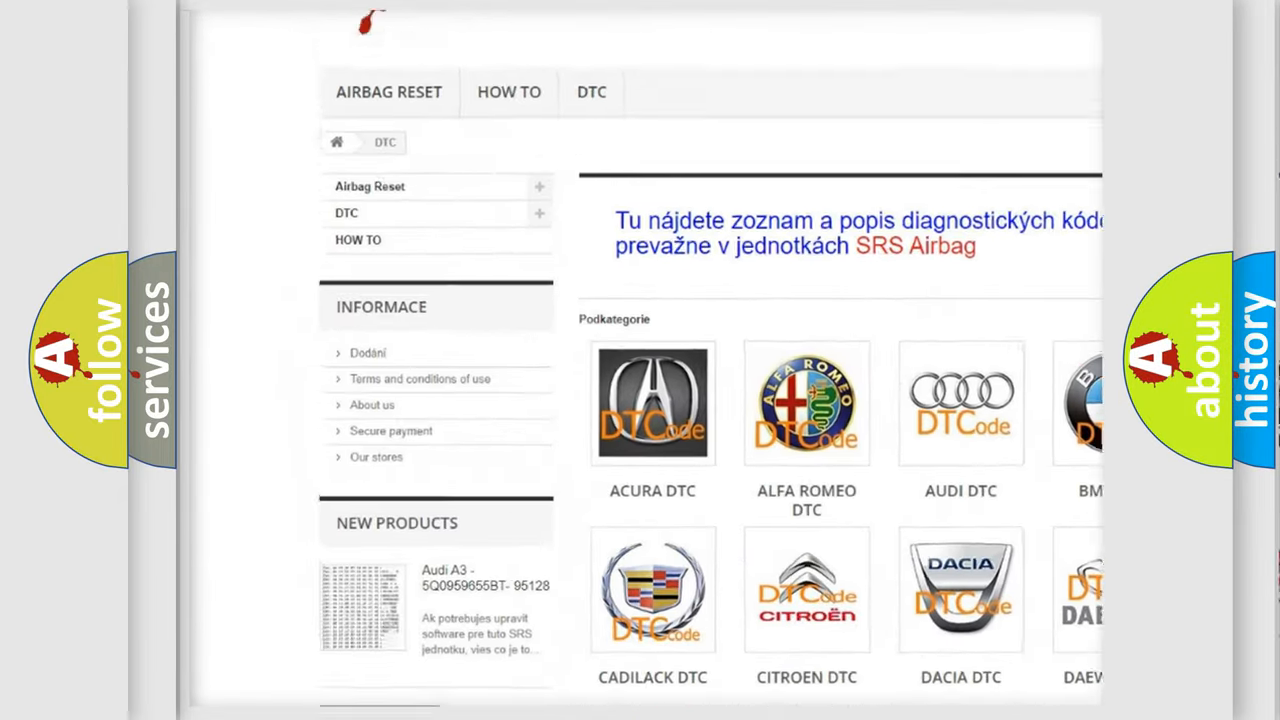
pyautogui.scroll(-3)
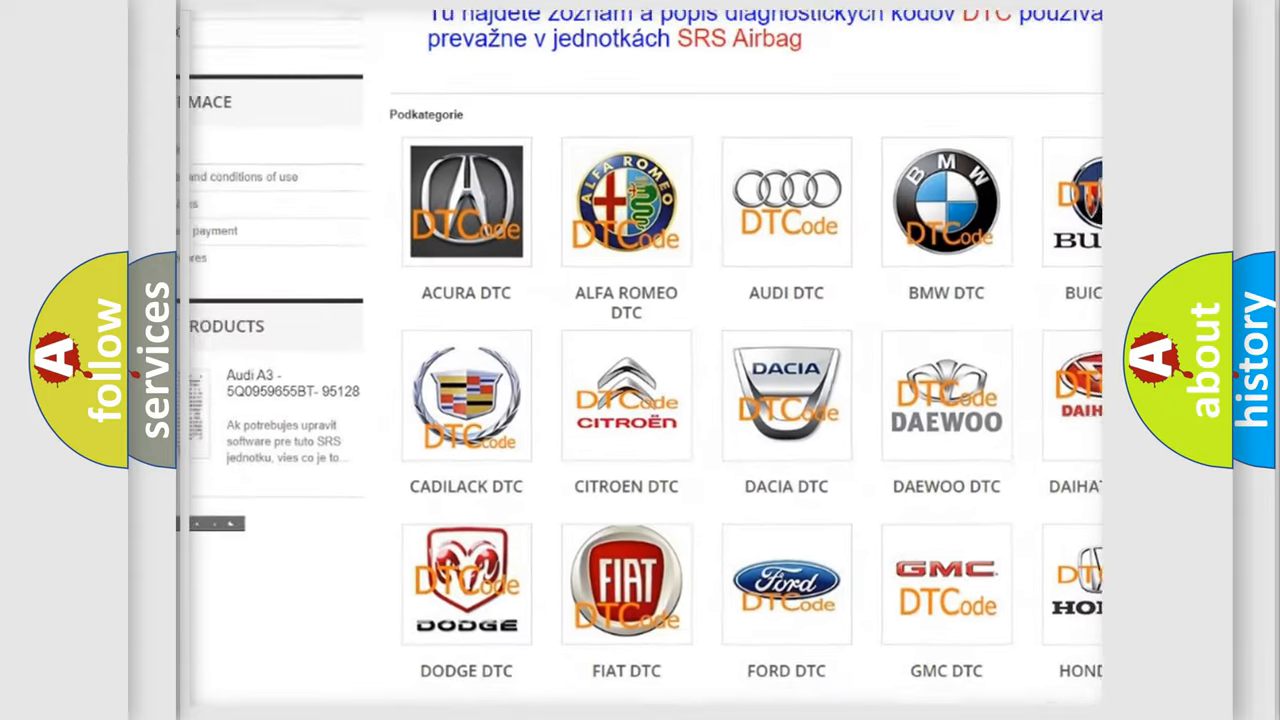
pyautogui.scroll(-3)
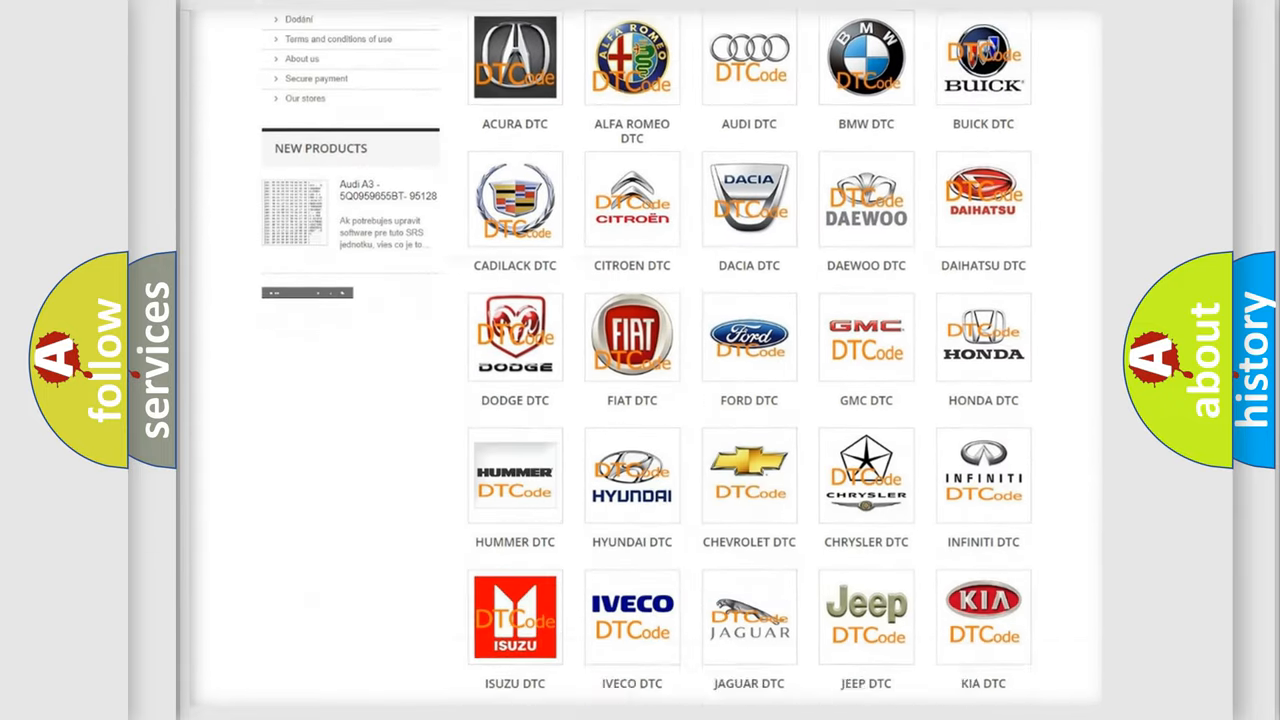
pyautogui.scroll(-3)
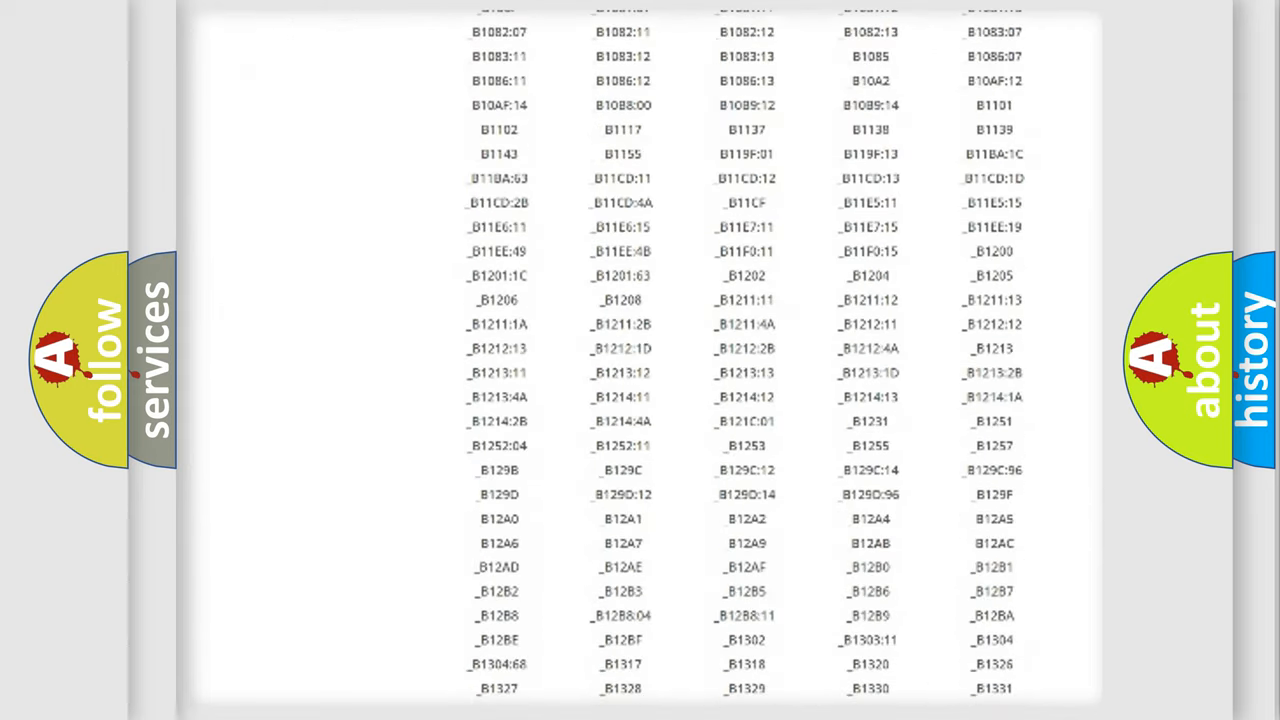
pyautogui.scroll(-3)
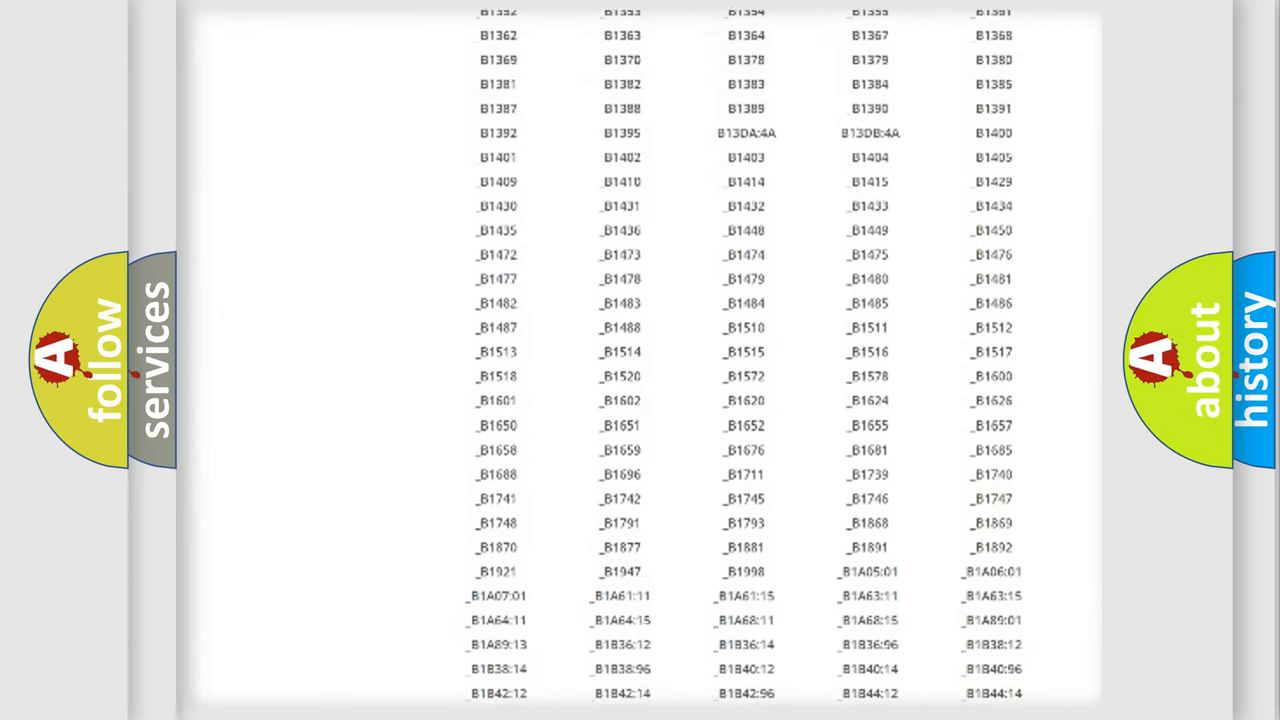
pyautogui.scroll(3)
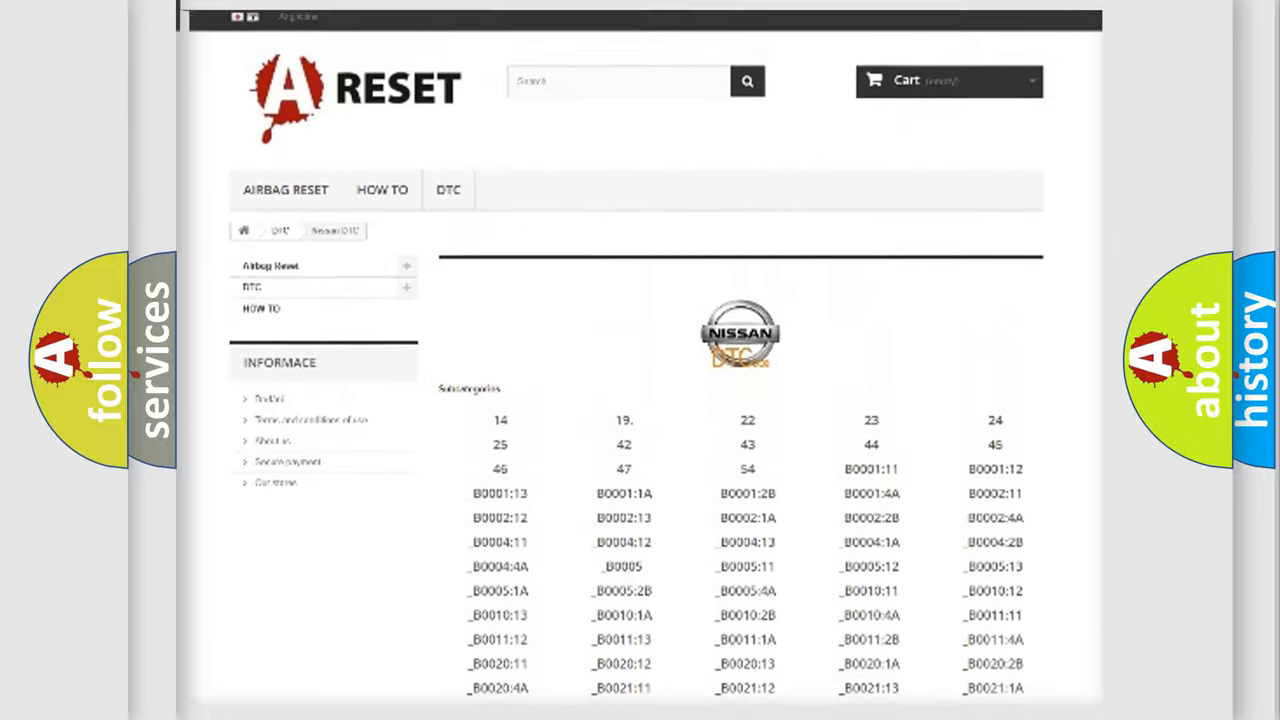